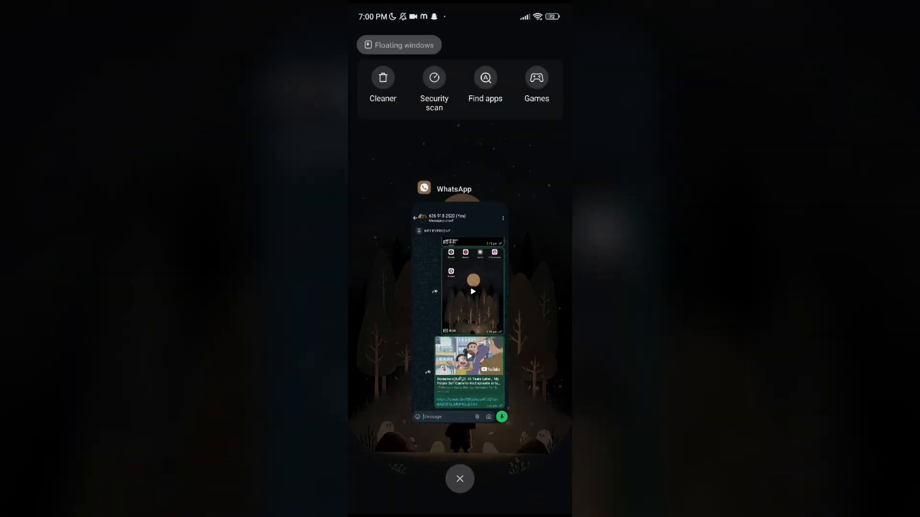
Leave recents, open the app drawer and search installed apps for 'Sett'
left_click(459, 479)
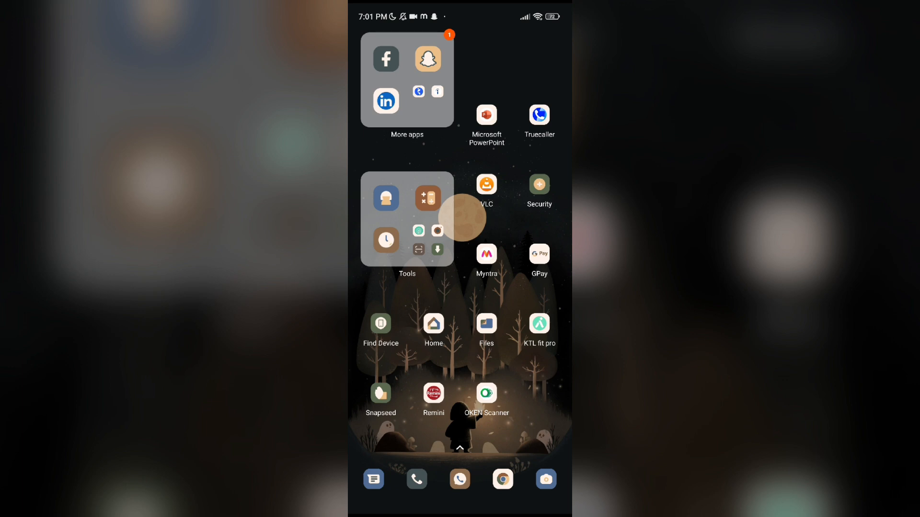
scroll("up", 3)
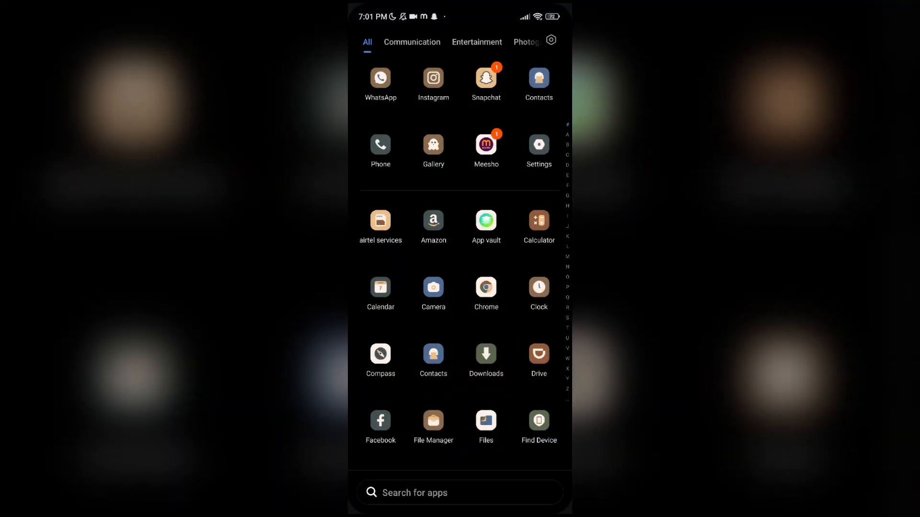
left_click(459, 493)
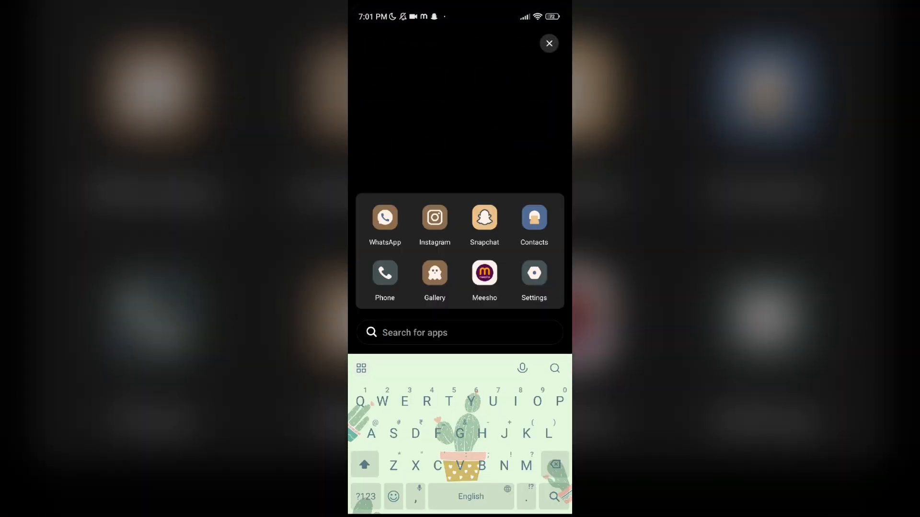
type("Sett")
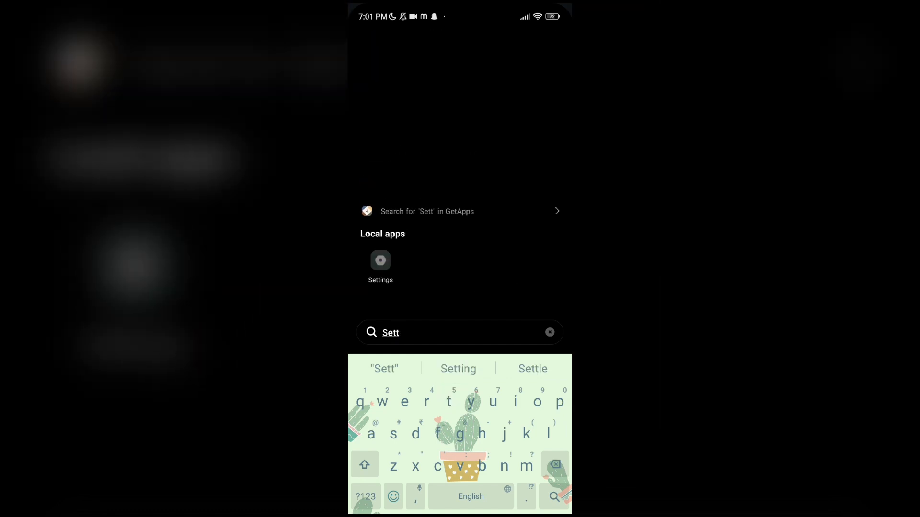
Open Settings, go to Manage apps, search 'wh' and open WhatsApp's App info
left_click(380, 261)
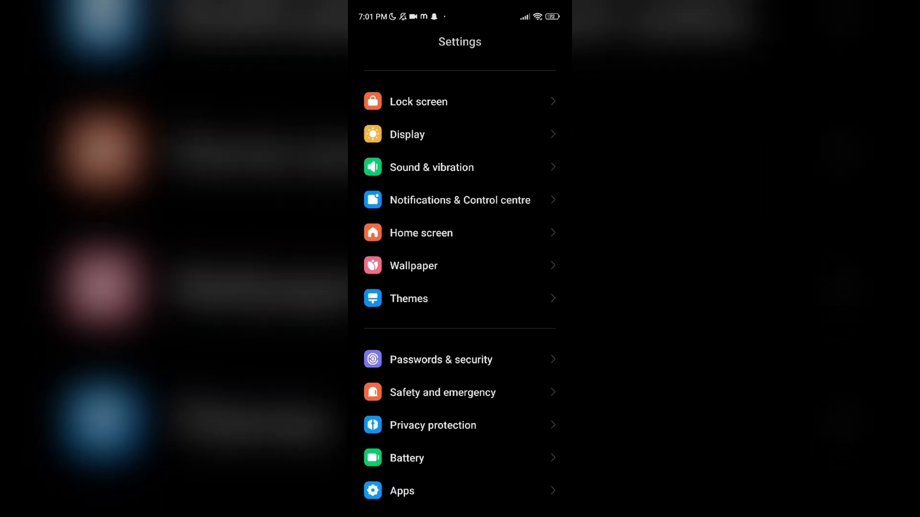
scroll("down", 3)
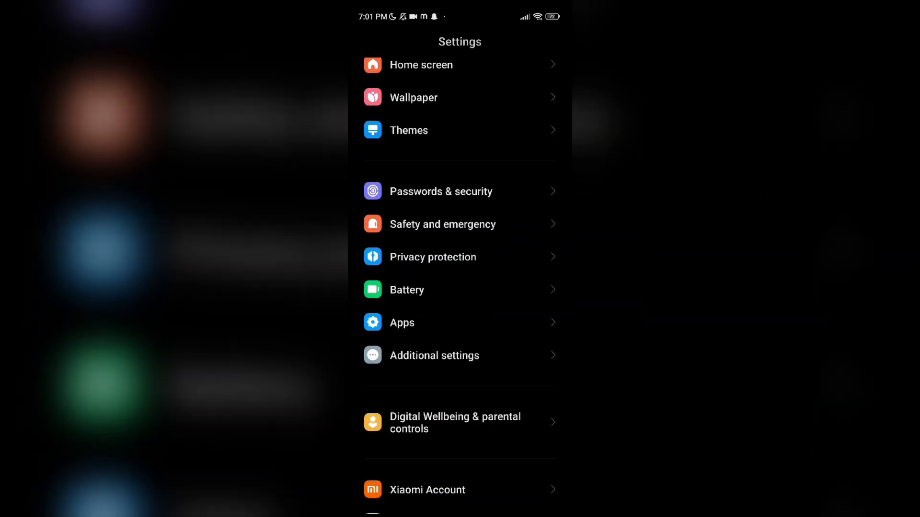
left_click(402, 322)
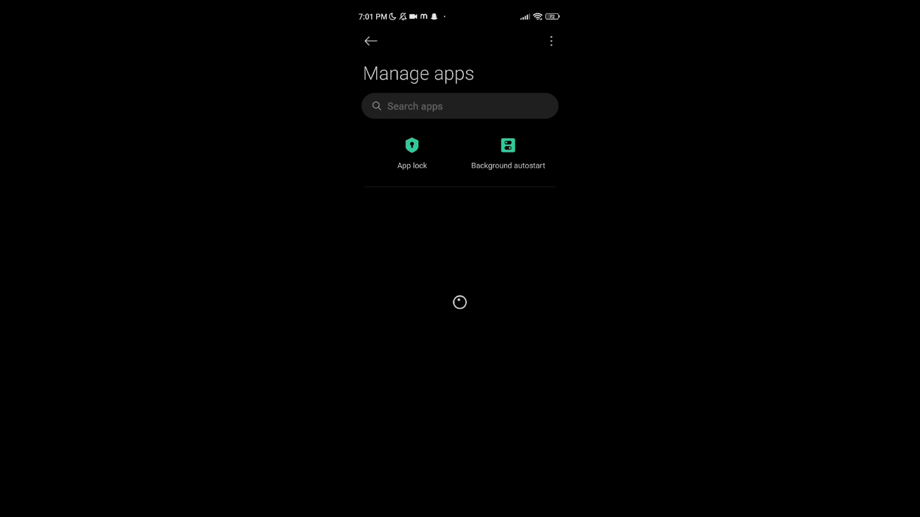
type("wh")
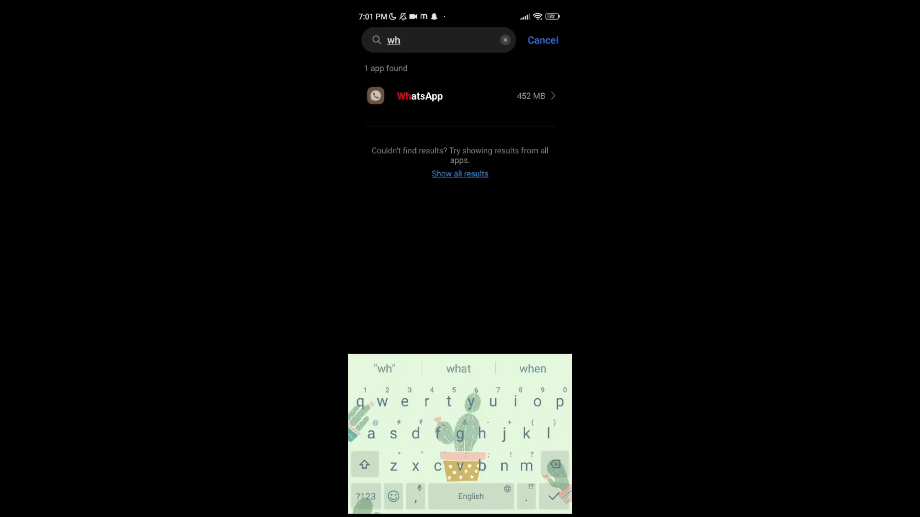
left_click(420, 96)
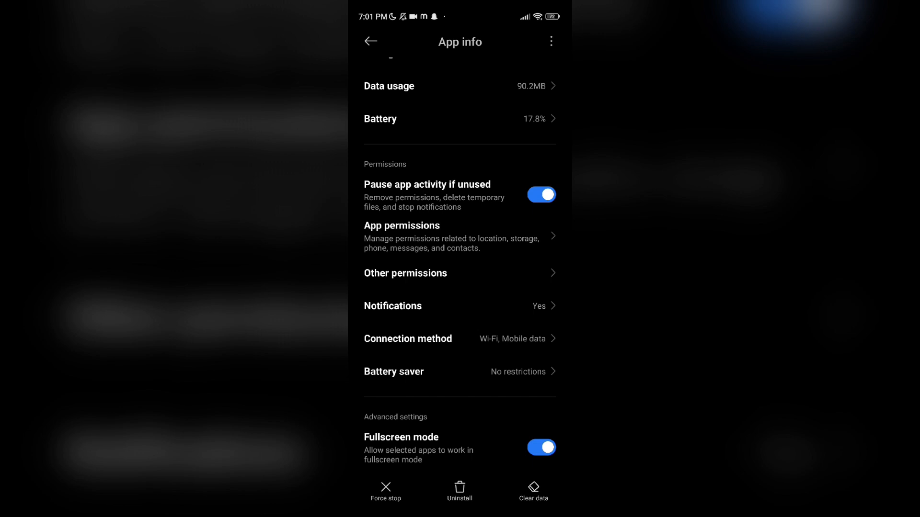
Clear WhatsApp's cache via Clear data > Clear cache and confirm with OK
left_click(533, 492)
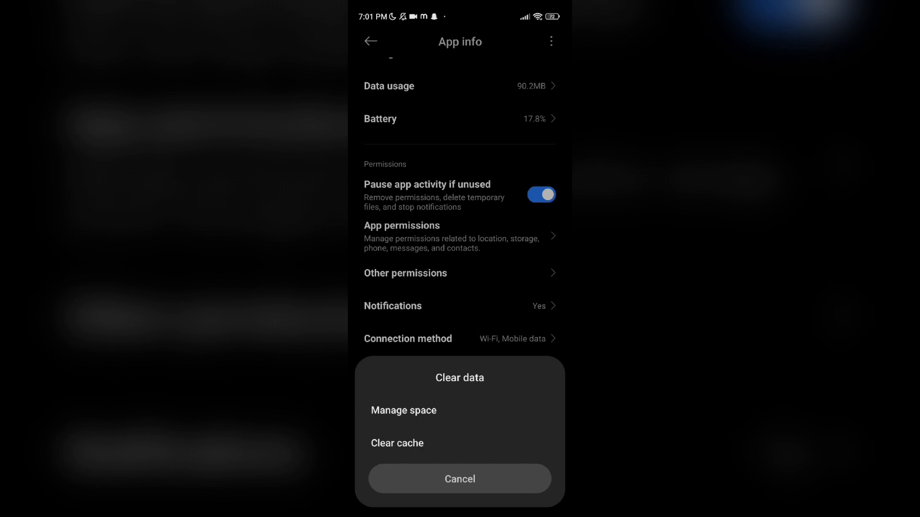
left_click(396, 443)
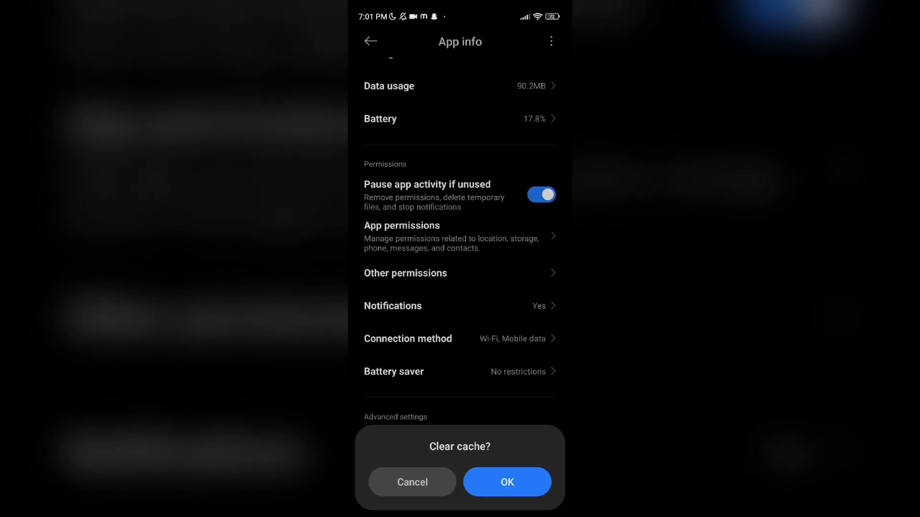
left_click(506, 483)
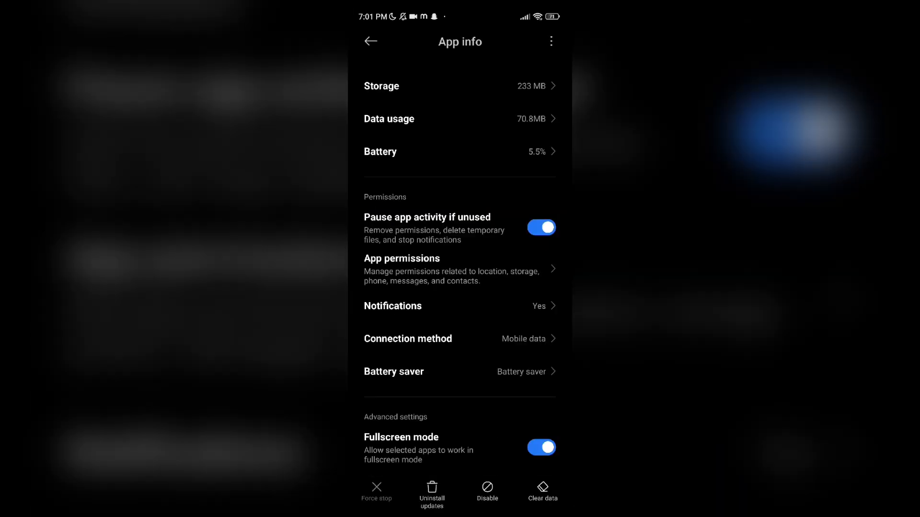
Clear the second app's cache, dropping its storage from 233 MB to 230 MB
left_click(541, 491)
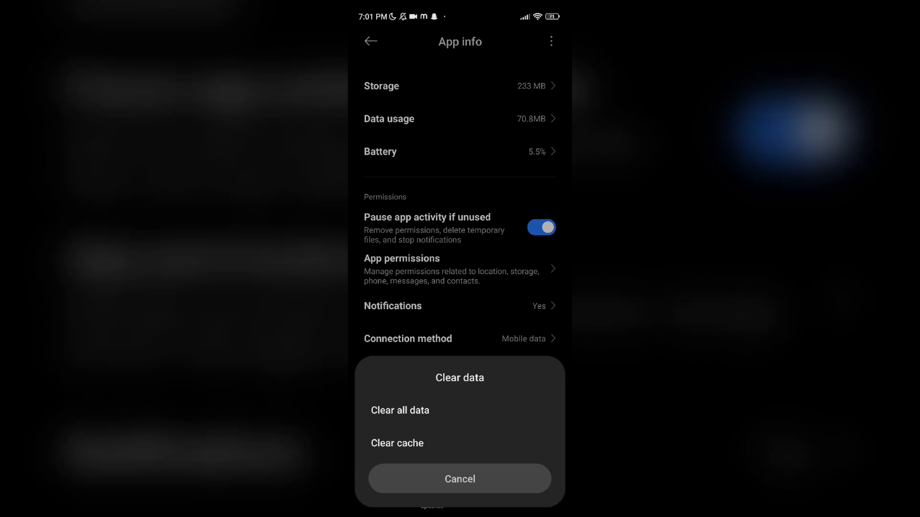
left_click(459, 478)
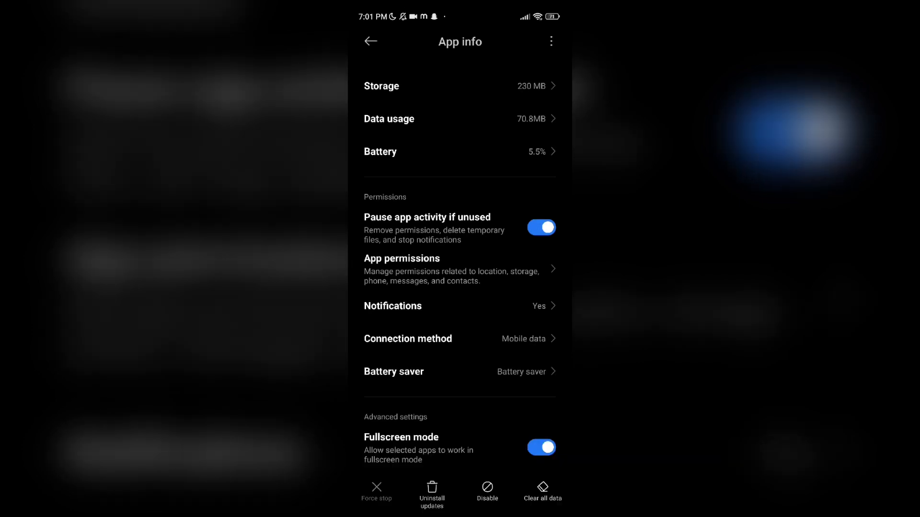